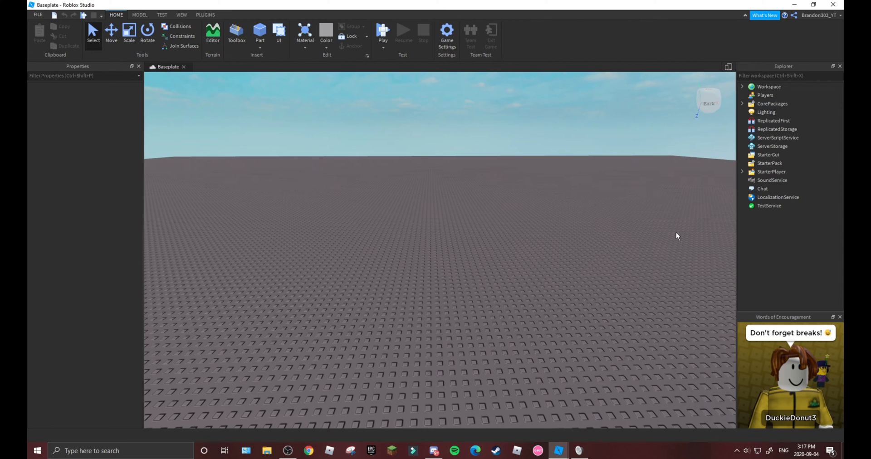
mouse_move(420, 299)
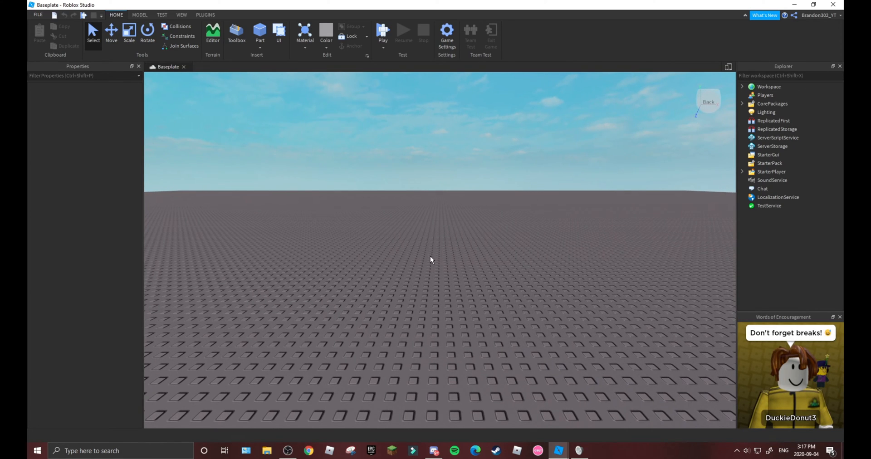
mouse_move(366, 271)
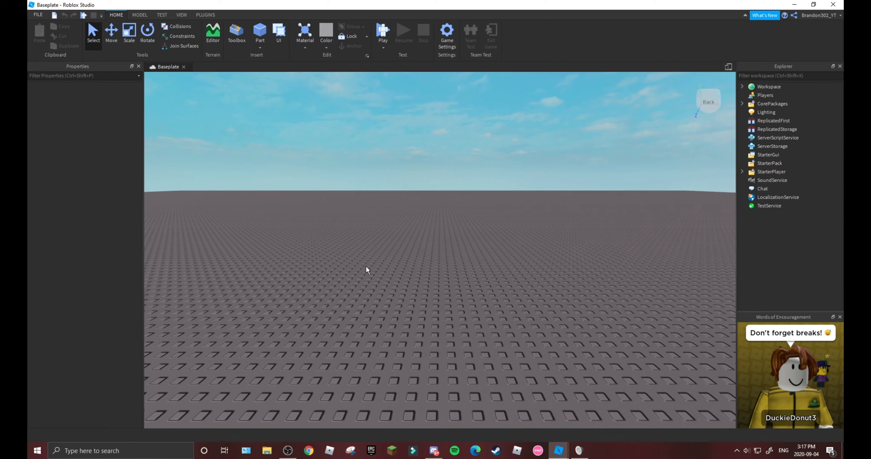
mouse_move(380, 30)
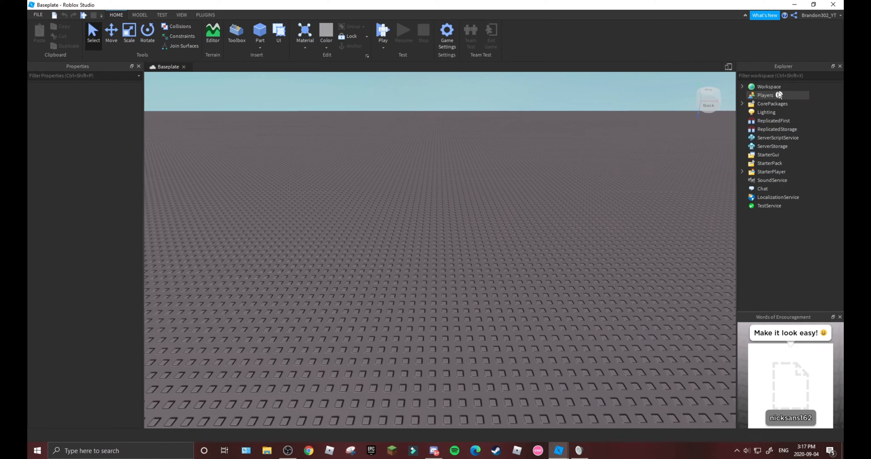
Step: Insert a new Script under Workspace and select it to show its default Hello world code
click(769, 86)
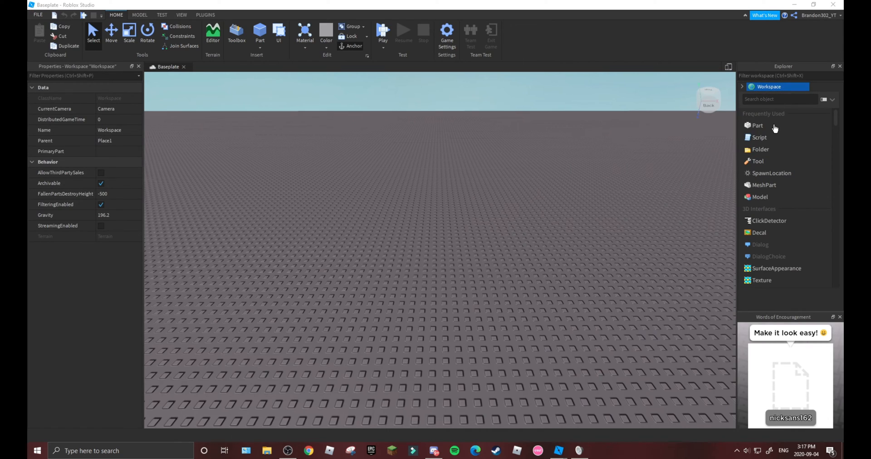
click(743, 86)
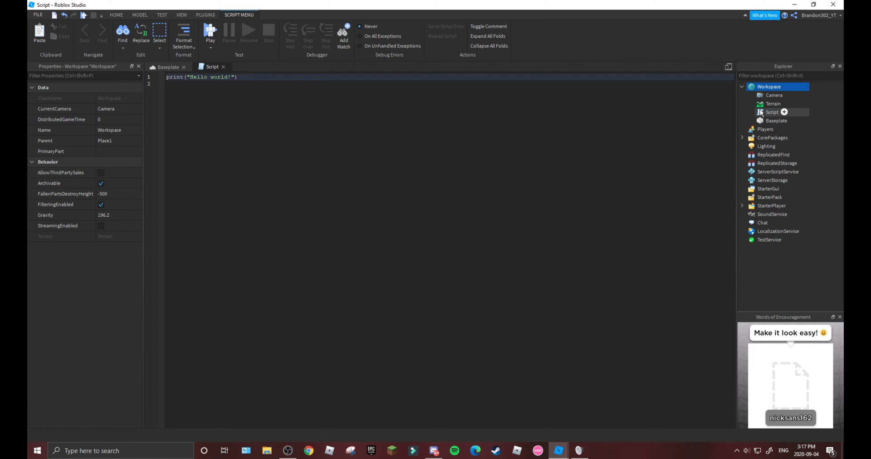
mouse_move(760, 113)
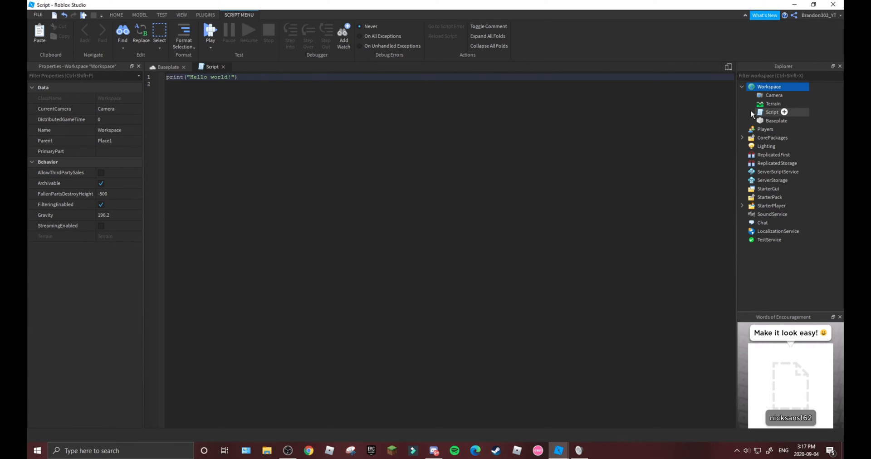
click(772, 111)
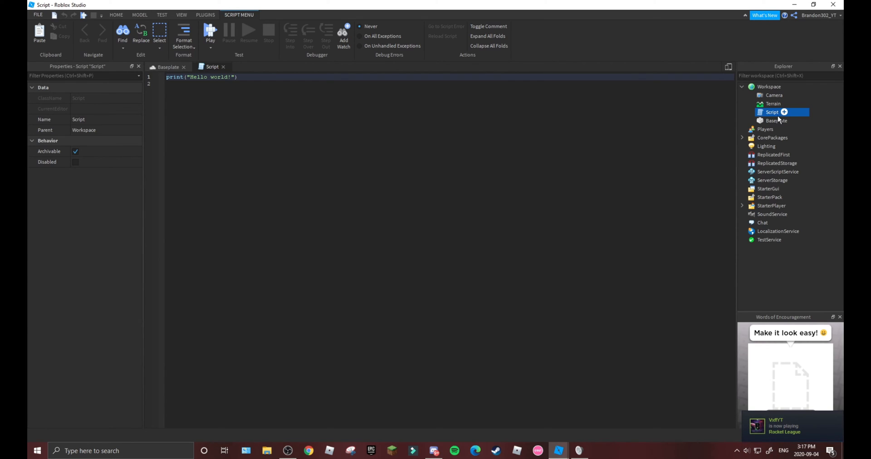
Step: Rename the Workspace script to 'No CanCollide Players'
double_click(771, 111)
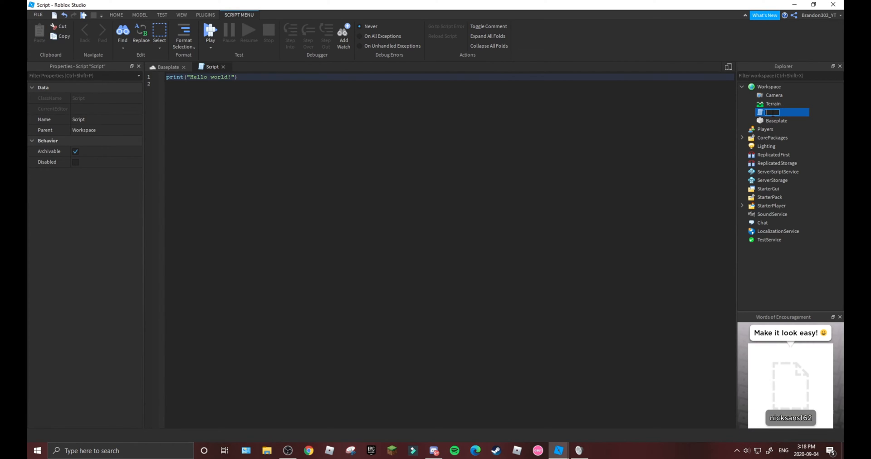
text(No CanCollide Players)
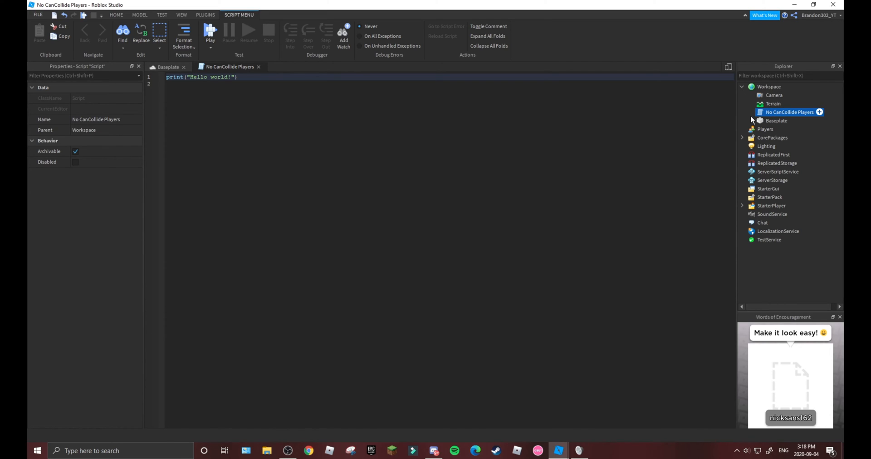
click(790, 111)
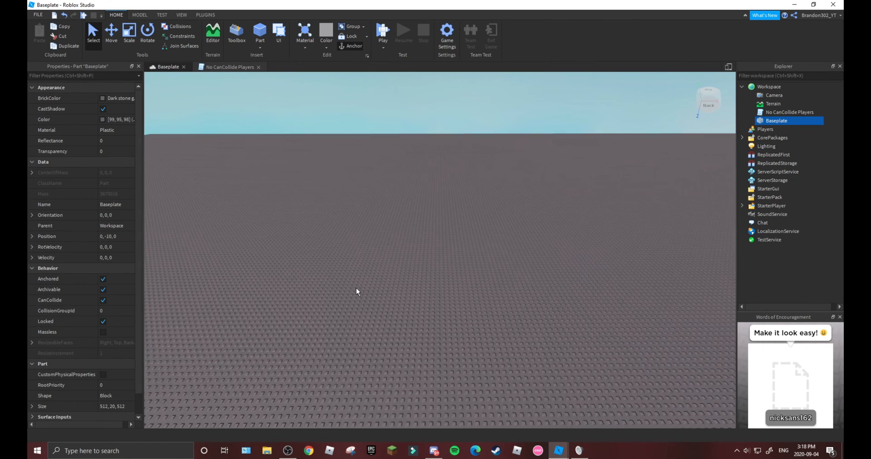
Step: Replace the script's print line with PhysicsService collision-group code disabling player-to-player collisions, then close it
click(229, 67)
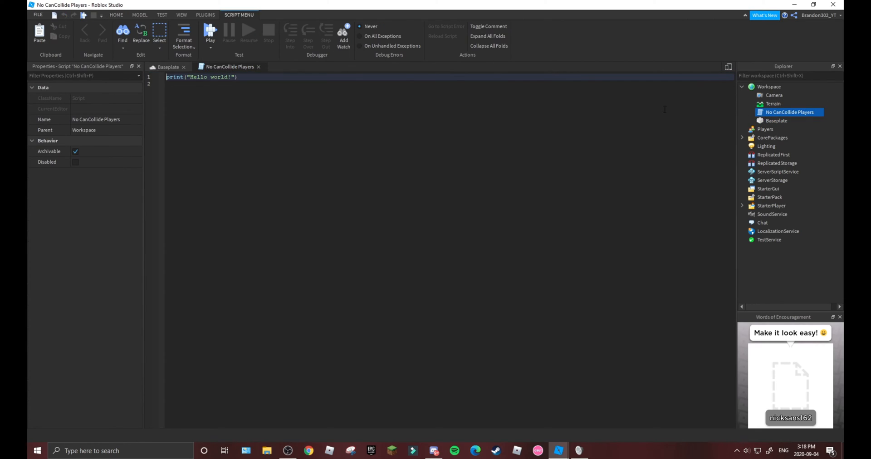
triple_click(202, 77)
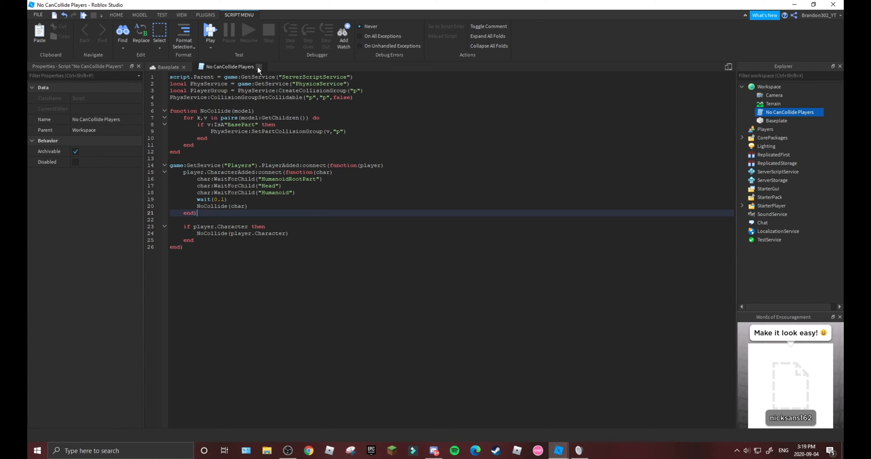
click(168, 66)
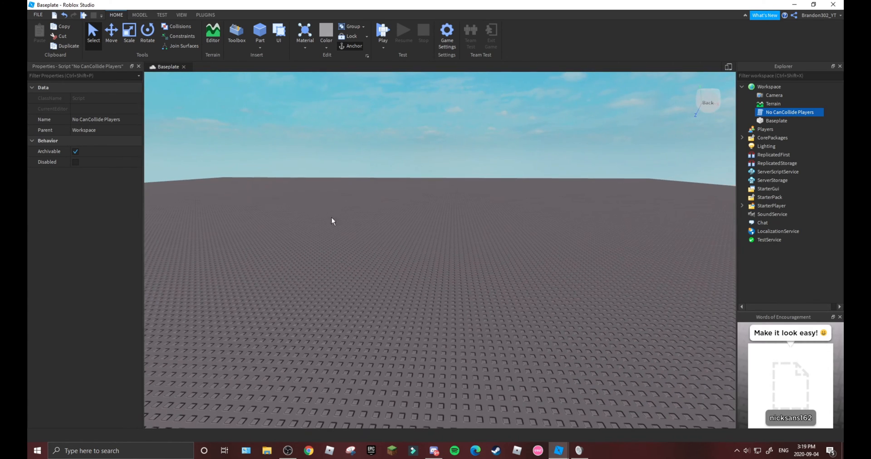
mouse_move(304, 271)
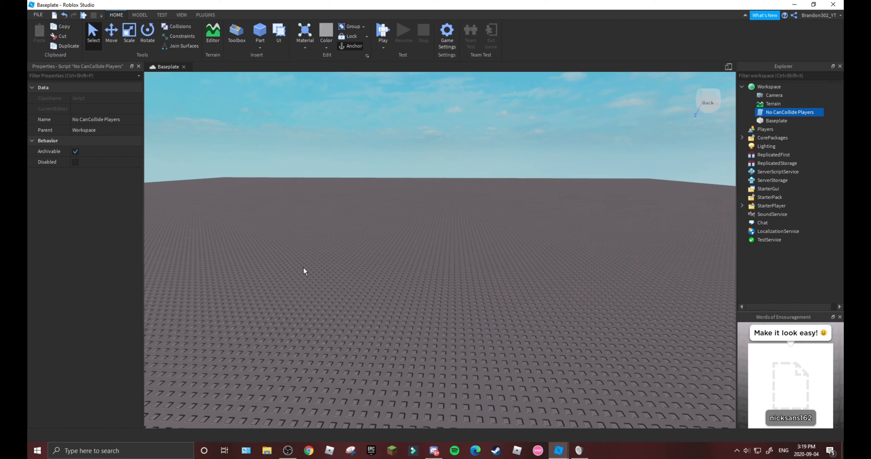
mouse_move(228, 26)
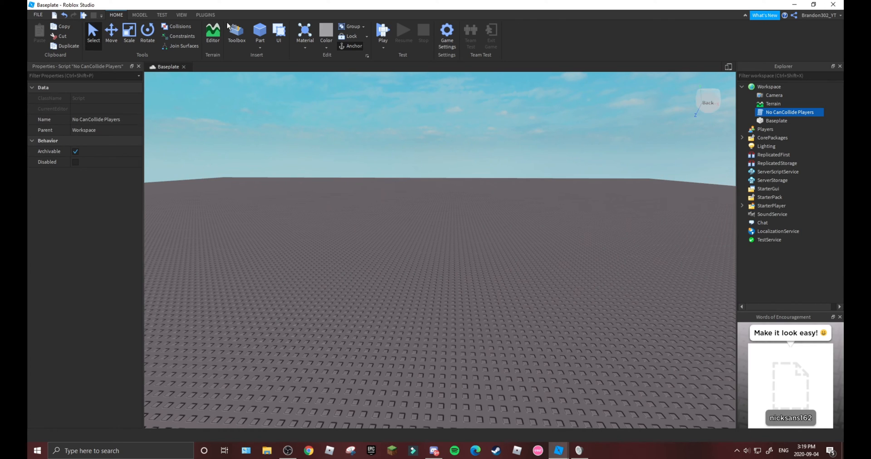
Step: Glance at the Plugins ribbon, return to Home, and reopen No CanCollide Players for review
click(205, 15)
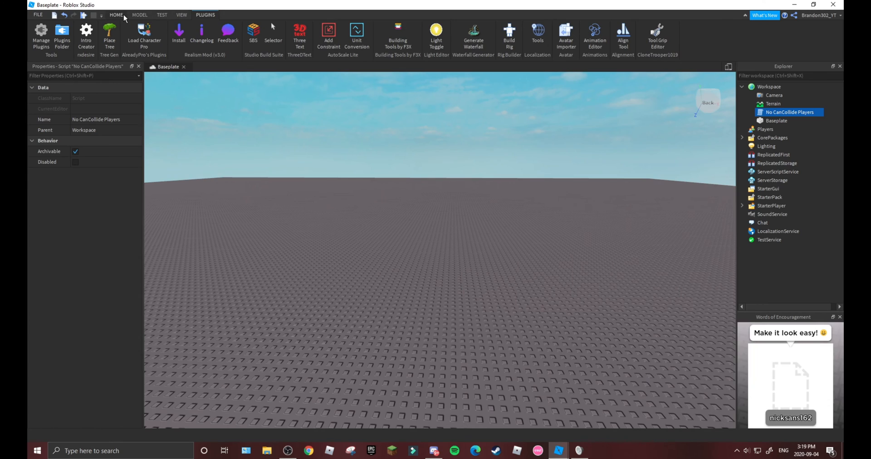
click(115, 16)
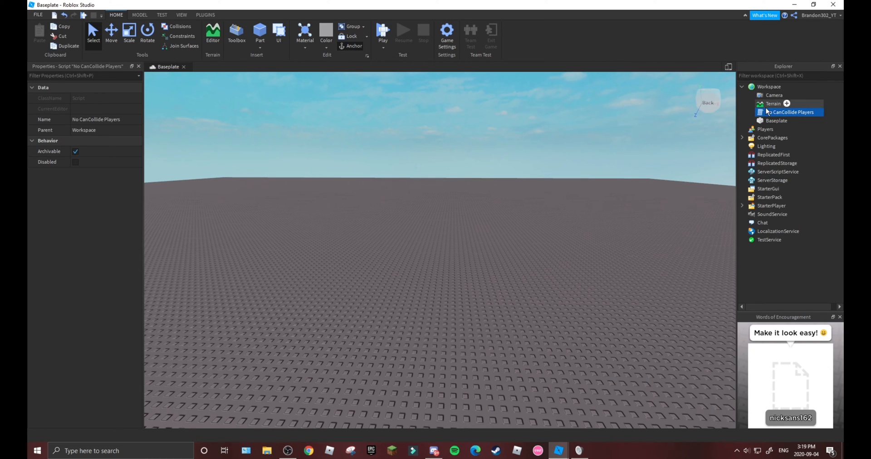
double_click(791, 111)
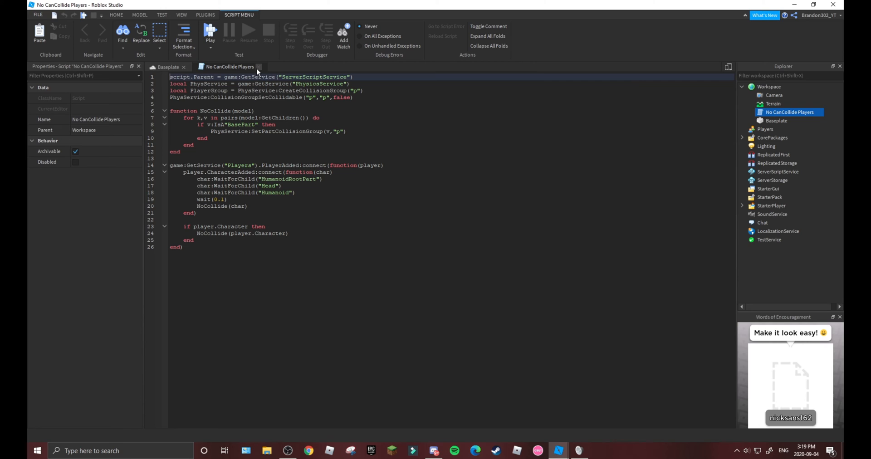
Step: Select all of the script's code before closing its tab back to the baseplate view
key(ctrl+a)
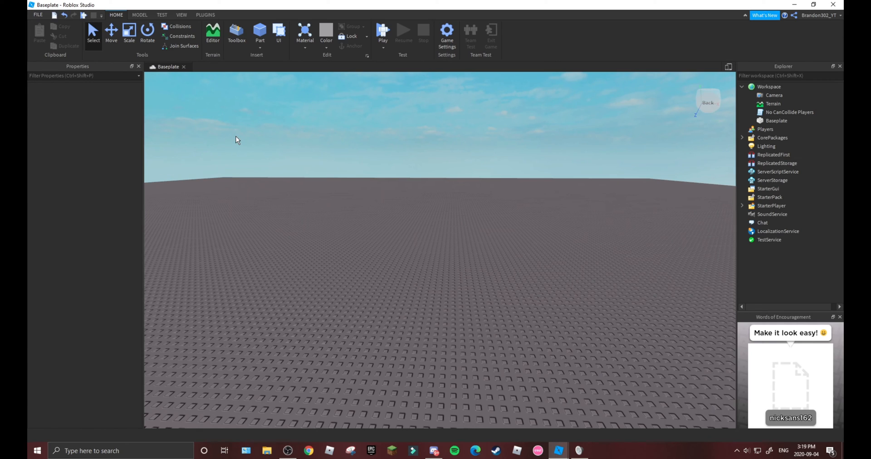
mouse_move(118, 53)
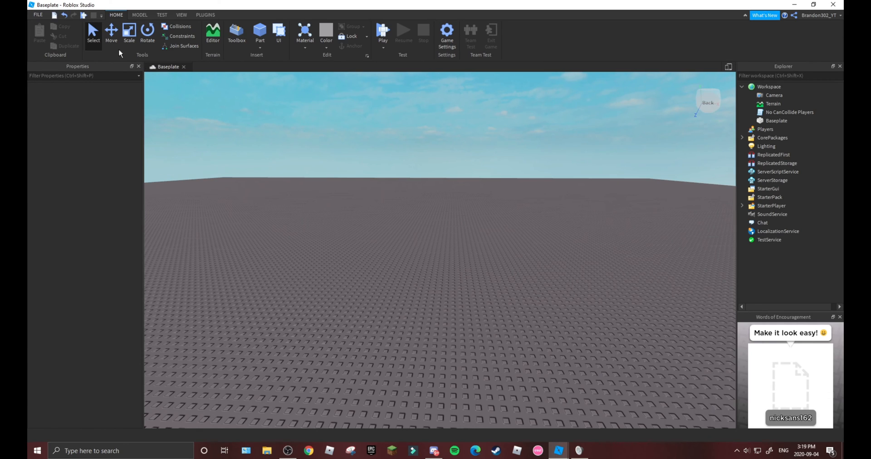